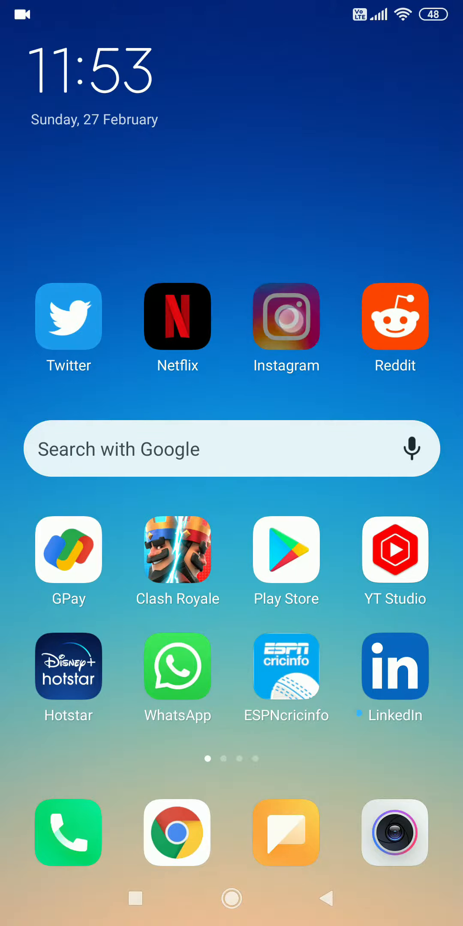
- Launch Instagram and go to the big_game_time account's own profile page
{"action": "left_click", "coordinate": [285, 317]}
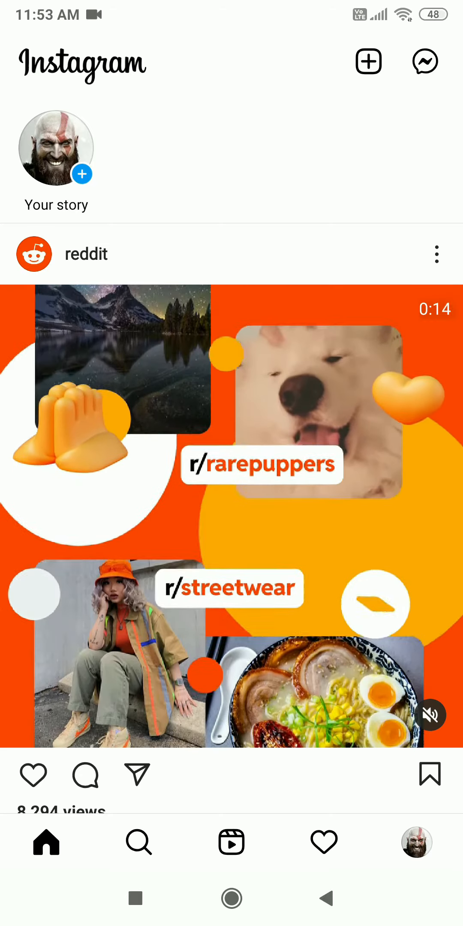
{"action": "left_click", "coordinate": [416, 842]}
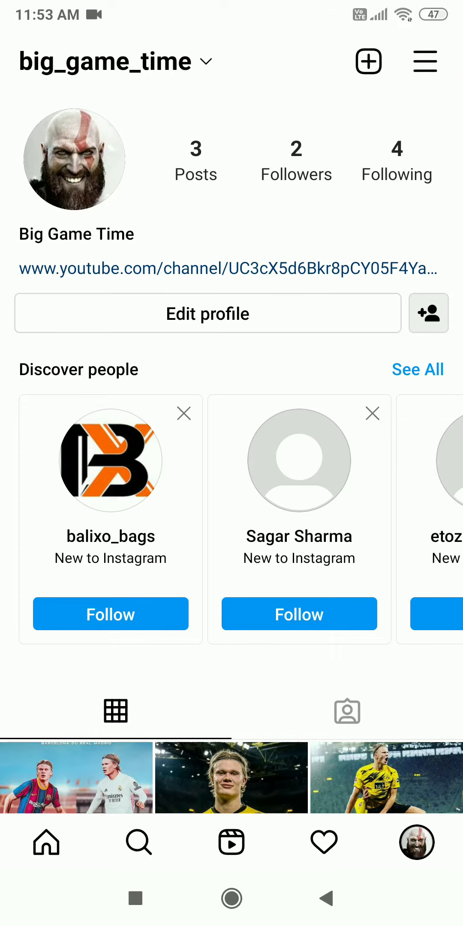
- Reach the Help section through the profile menu's Settings
{"action": "left_click", "coordinate": [425, 61]}
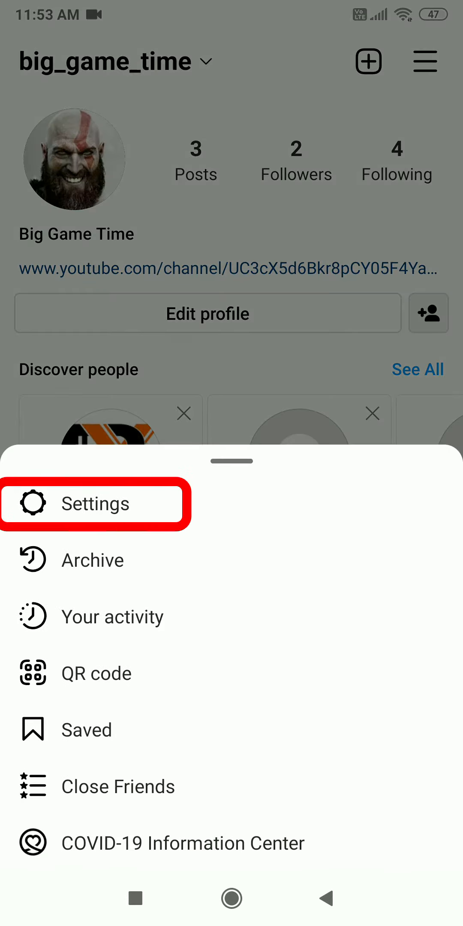
{"action": "left_click", "coordinate": [94, 504]}
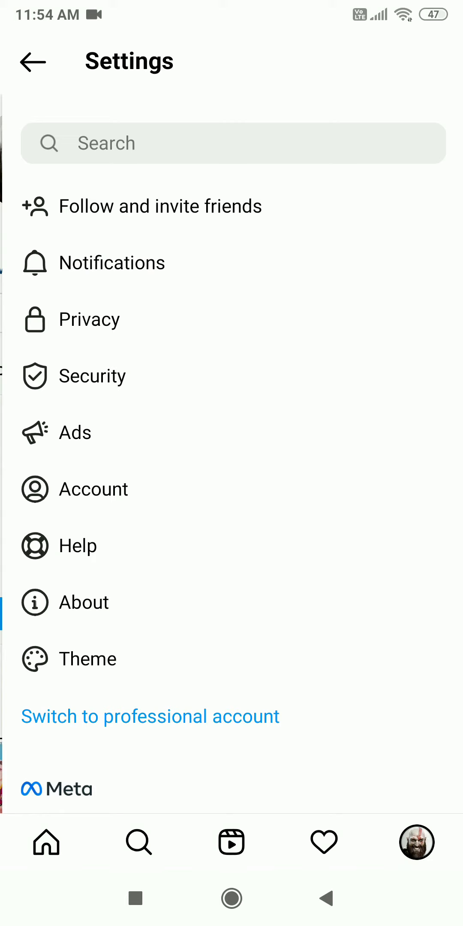
{"action": "left_click", "coordinate": [77, 545]}
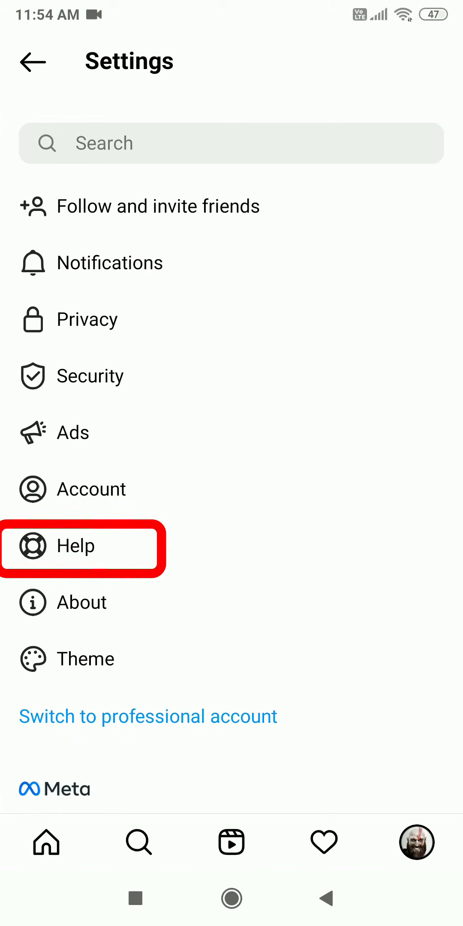
{"action": "left_click", "coordinate": [75, 545]}
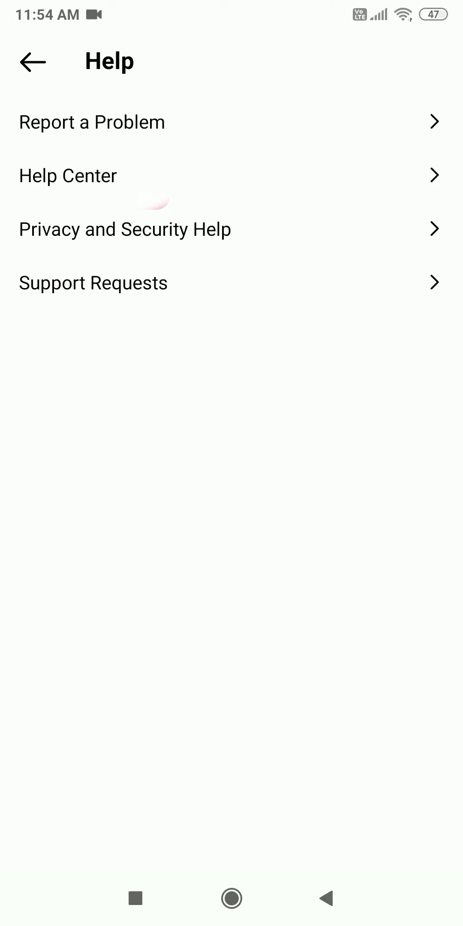
- In the Help Center, reach Delete Your Account and expand 'How do I delete my Instagram account?'
{"action": "left_click", "coordinate": [67, 176]}
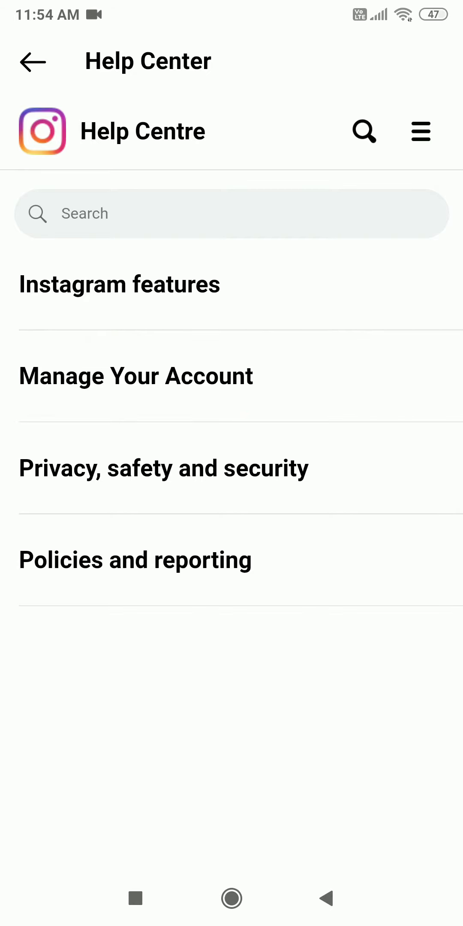
{"action": "left_click", "coordinate": [136, 376]}
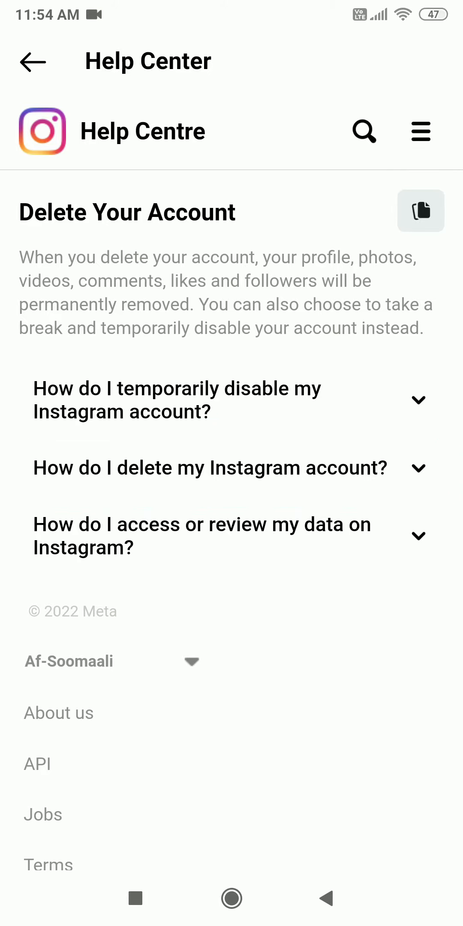
{"action": "left_click", "coordinate": [210, 468]}
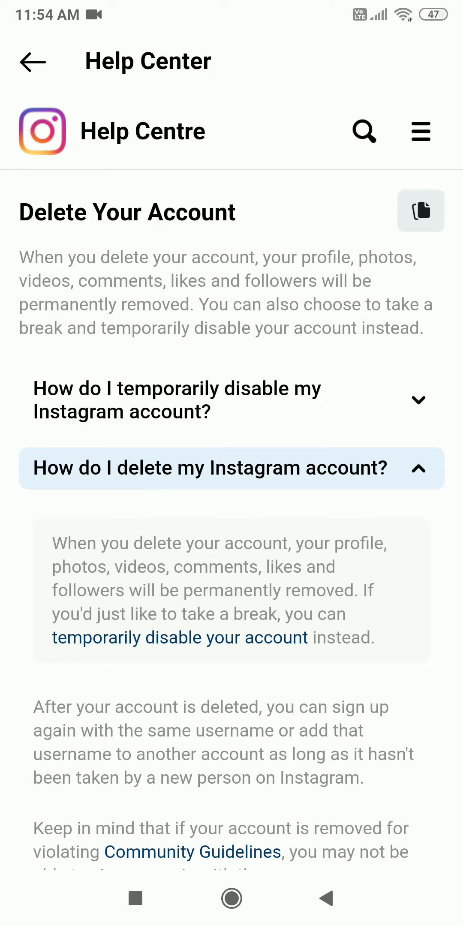
- Follow the article's 'Delete Your Account' link to the deletion page
{"action": "scroll", "scroll_direction": "down", "scroll_amount": 3}
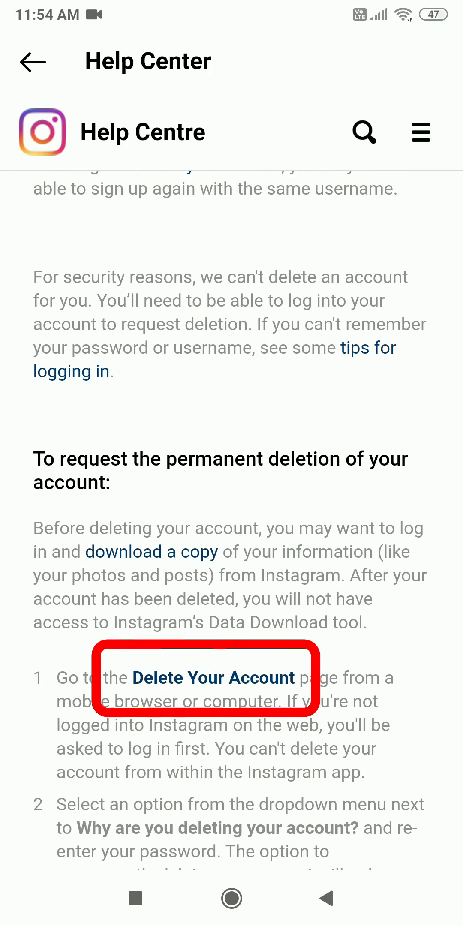
{"action": "left_click", "coordinate": [213, 677]}
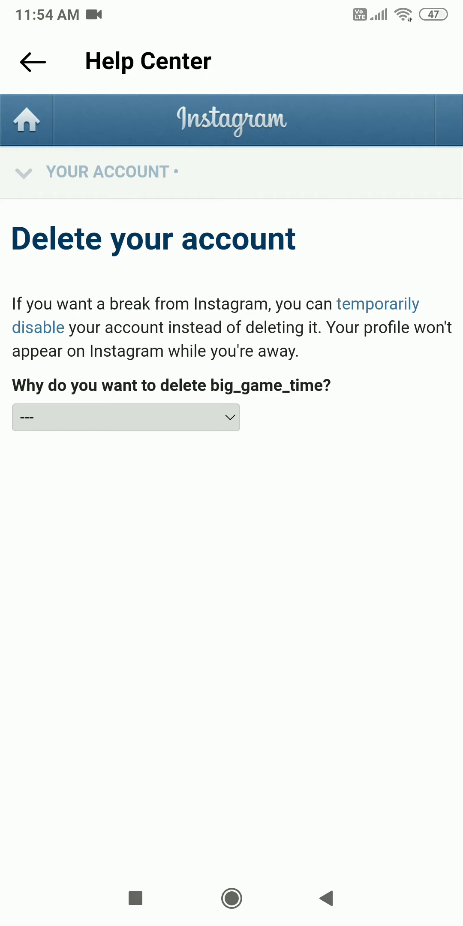
- Choose 'Something else' as the deletion reason and fill in the account password
{"action": "left_click", "coordinate": [125, 417]}
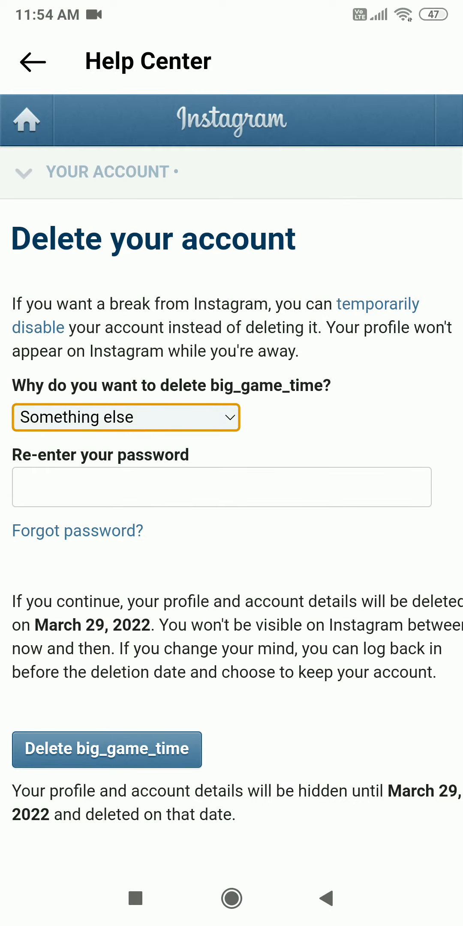
{"action": "type", "text": "password"}
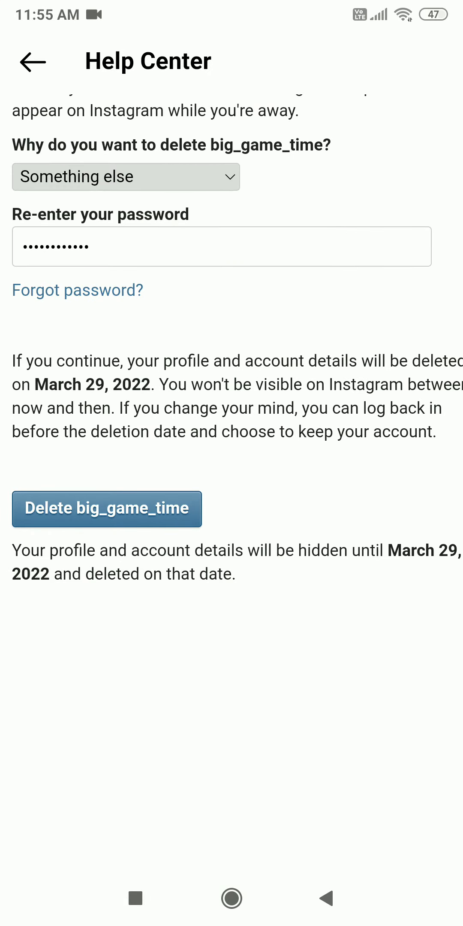
{"action": "left_click", "coordinate": [106, 508]}
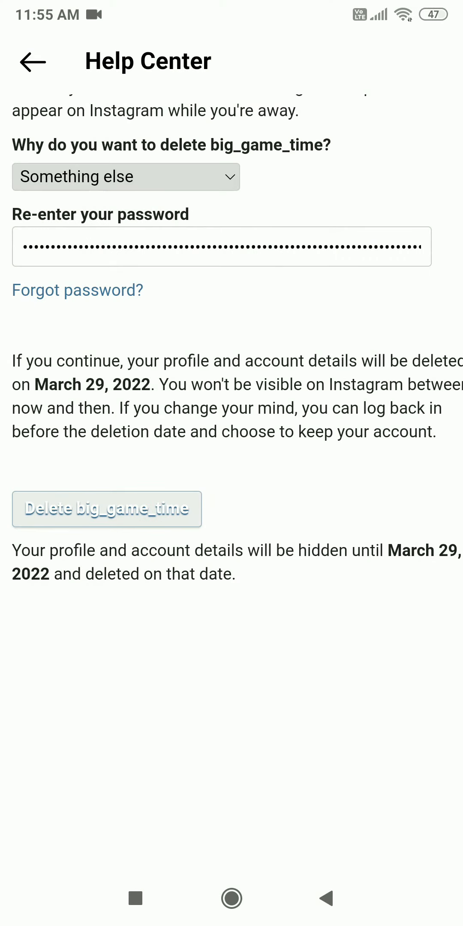
- Confirm with 'Delete big_game_time' to submit the permanent deletion request
{"action": "left_click", "coordinate": [106, 508]}
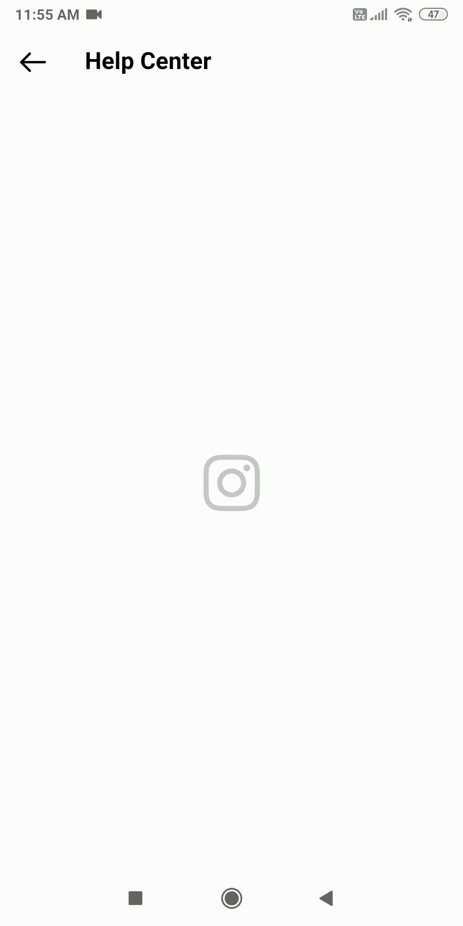